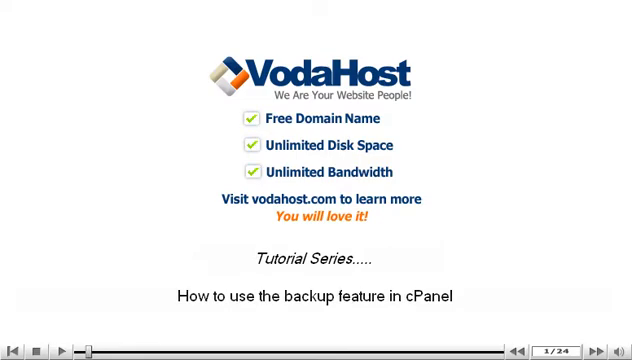
# Step: Start the tutorial and scroll the cPanel home page down to the Files section
pyautogui.click(582, 343)
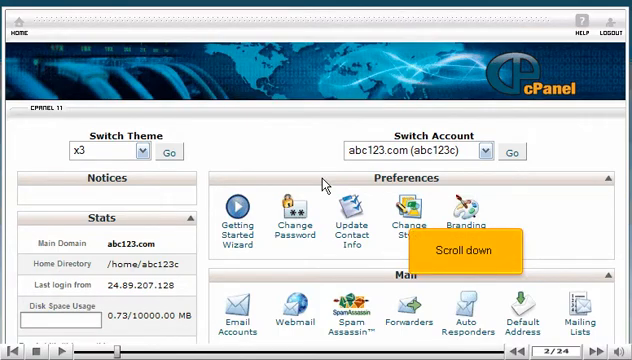
pyautogui.scroll(-3)
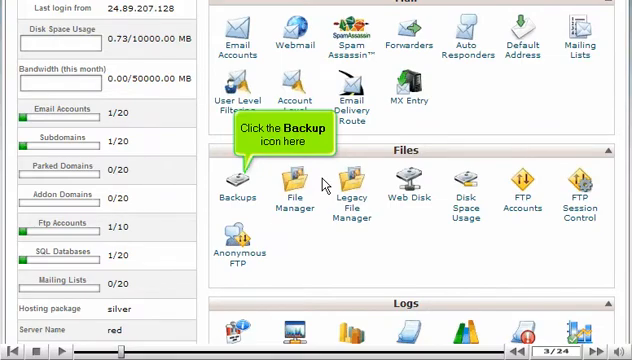
pyautogui.moveTo(285, 188)
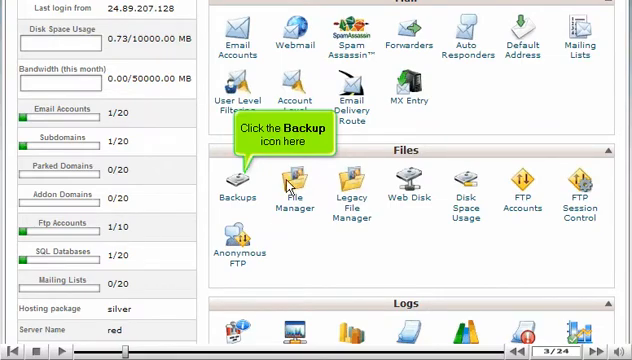
# Step: Open the Backups tool from the Files section
pyautogui.click(237, 185)
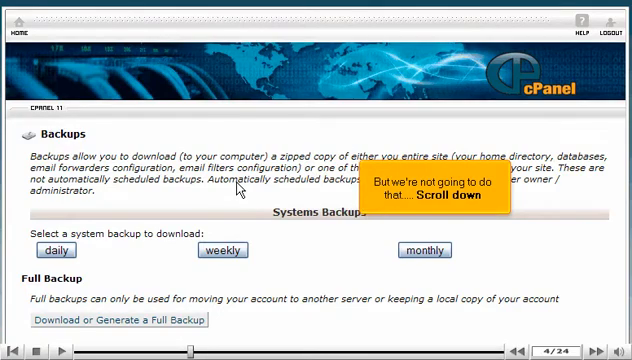
pyautogui.scroll(-3)
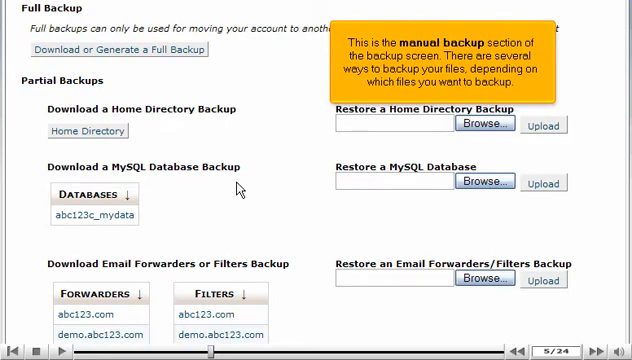
pyautogui.click(87, 131)
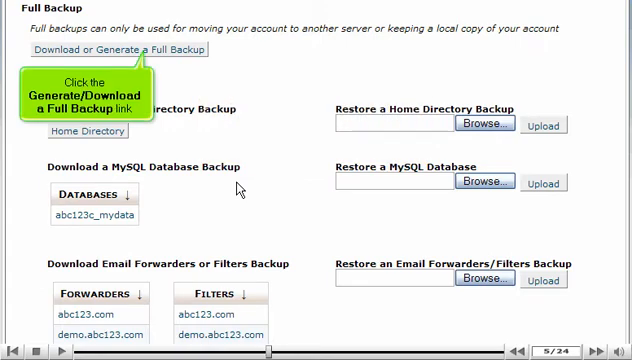
pyautogui.moveTo(199, 127)
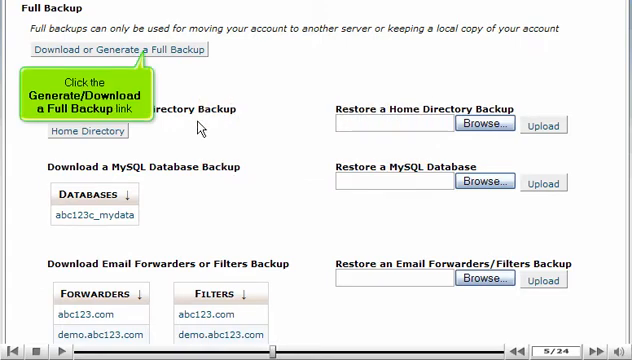
# Step: Set the full backup destination to Remote FTP Server ftp.mydomain.com, user user1234, with password
pyautogui.click(123, 49)
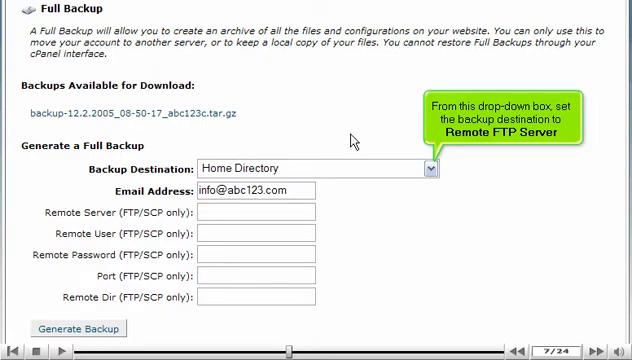
pyautogui.click(430, 167)
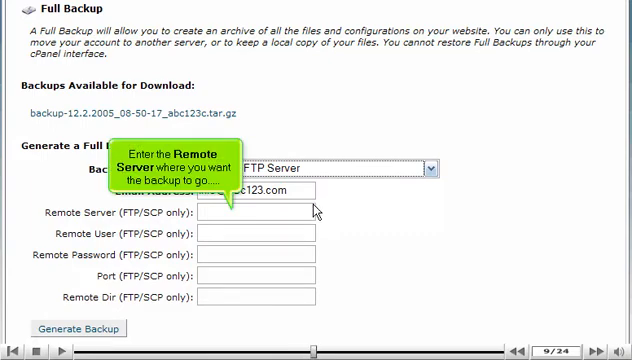
pyautogui.write('ftp.mydomain.com')
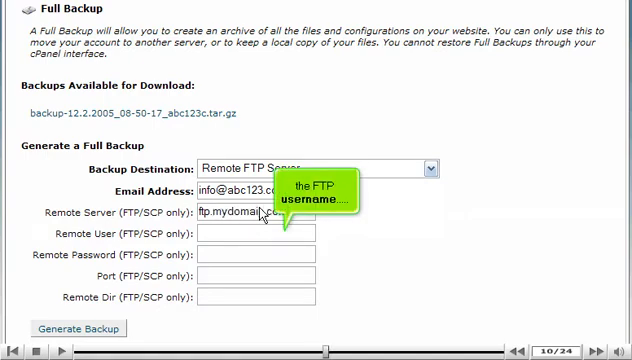
pyautogui.write('user')
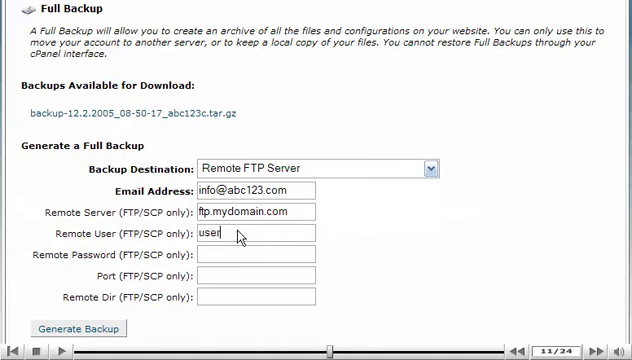
pyautogui.write('1234')
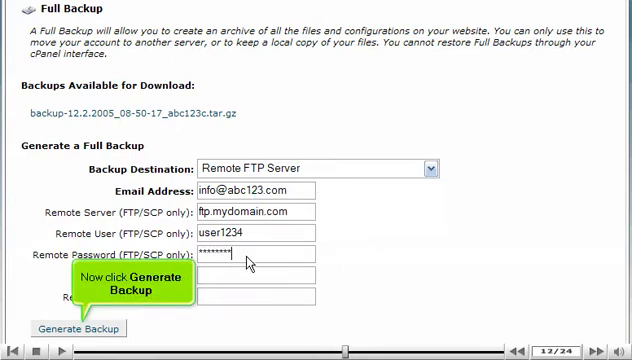
# Step: Generate the full backup to the FTP server and return to the Backups page
pyautogui.click(82, 329)
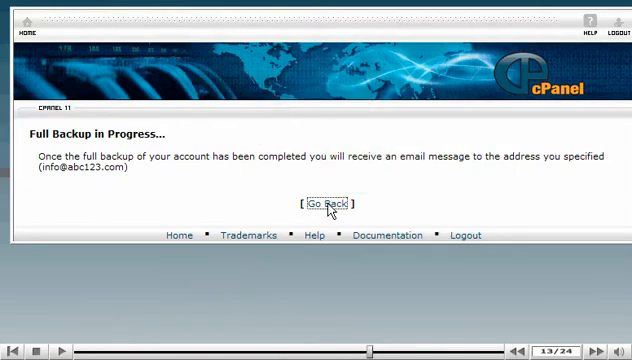
pyautogui.click(326, 203)
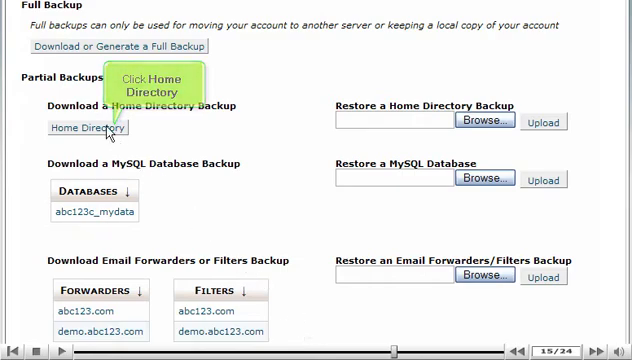
# Step: Save the home directory backup backup-abc123.com-5-16-2007.tar.gz to disk
pyautogui.click(90, 128)
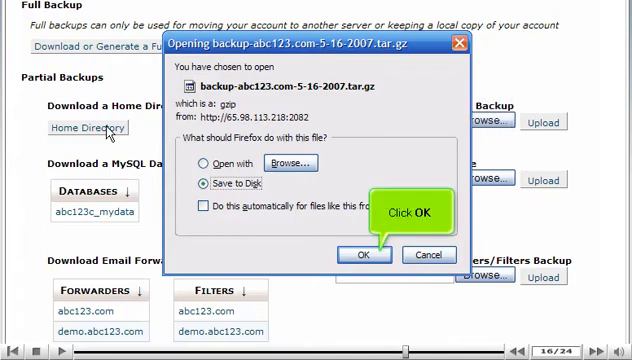
pyautogui.click(365, 254)
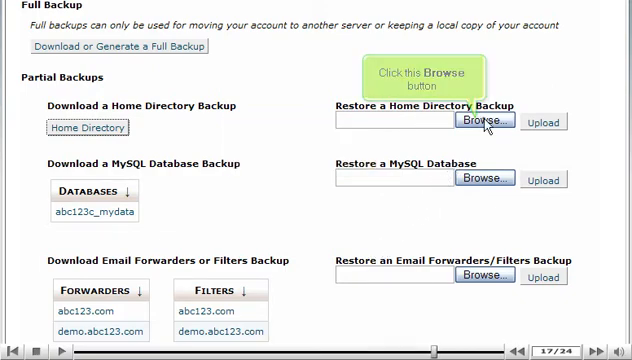
# Step: Select the downloaded .tar.gz archive in the Restore a Home Directory Backup field
pyautogui.click(485, 121)
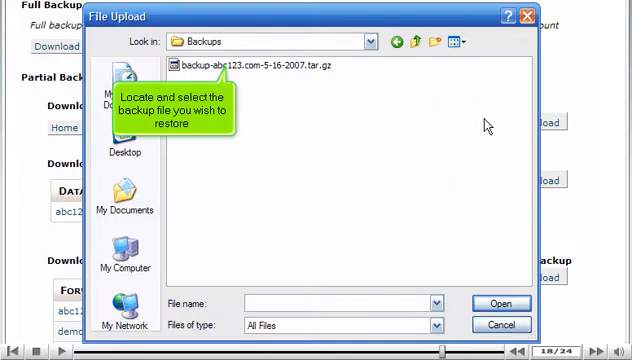
pyautogui.click(260, 67)
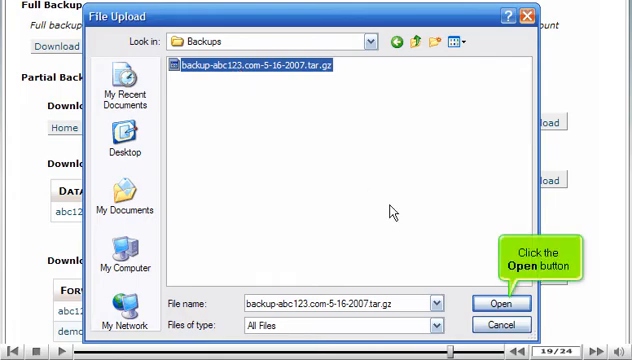
pyautogui.click(502, 303)
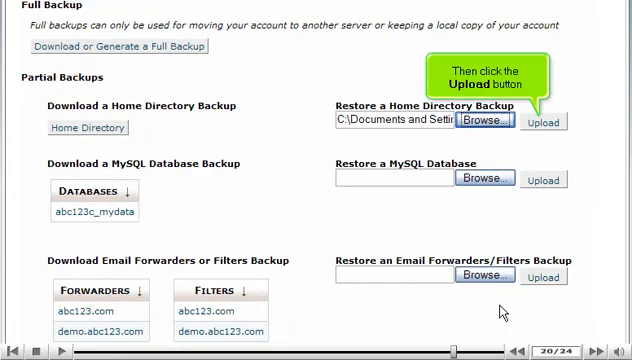